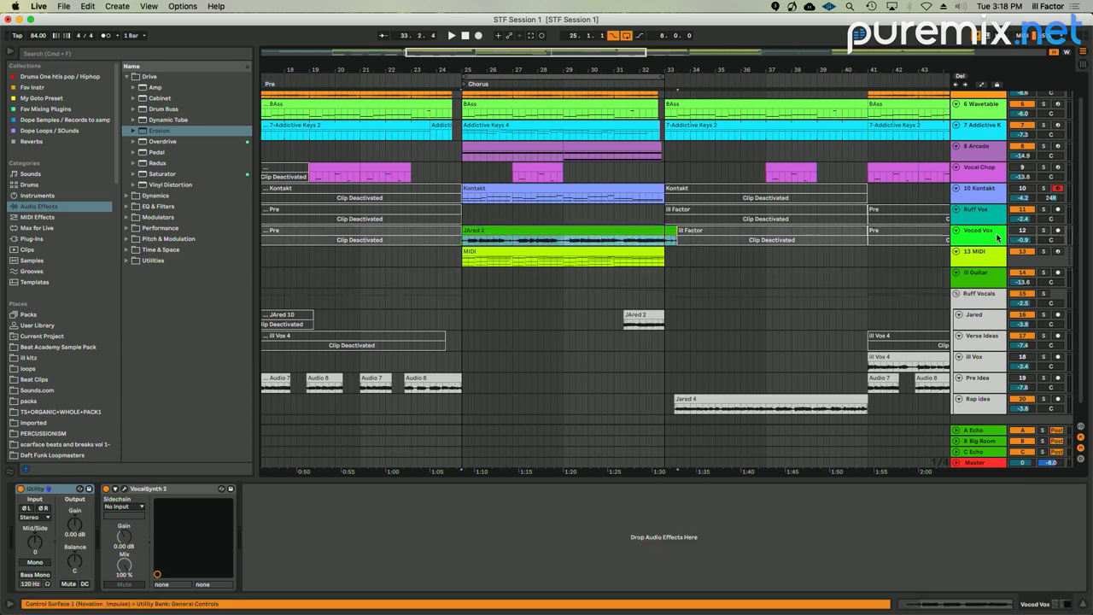
Show the ill Guitar track's device chain: Guitar Rig, chorus, hybrid reverb, compressor, utility
left_click(978, 272)
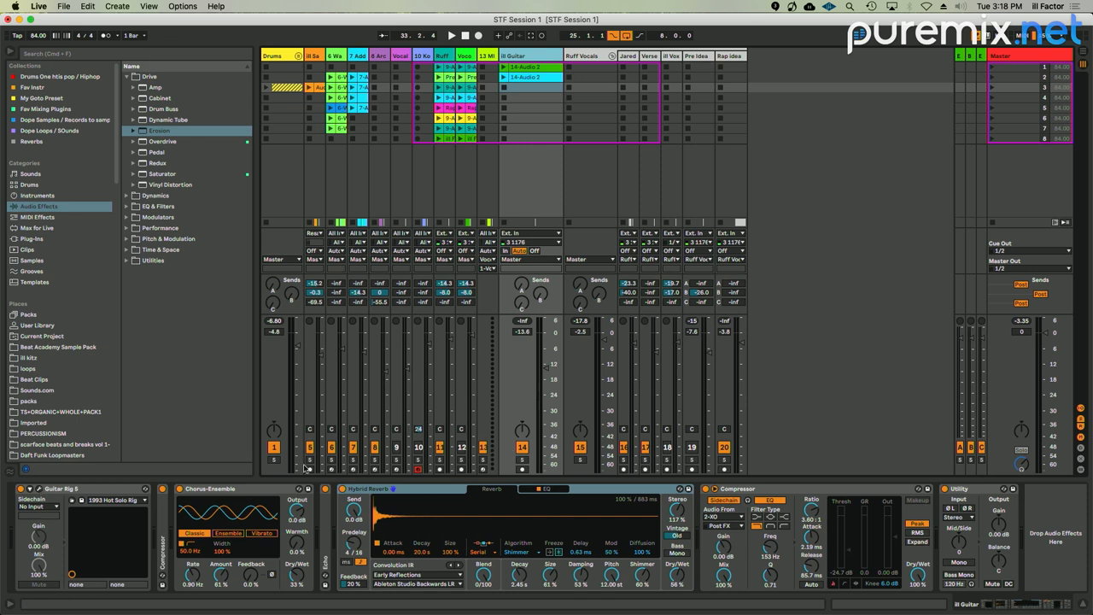
Start playback and set the Chorus-Ensemble Dry/Wet to about 48%
left_click(522, 460)
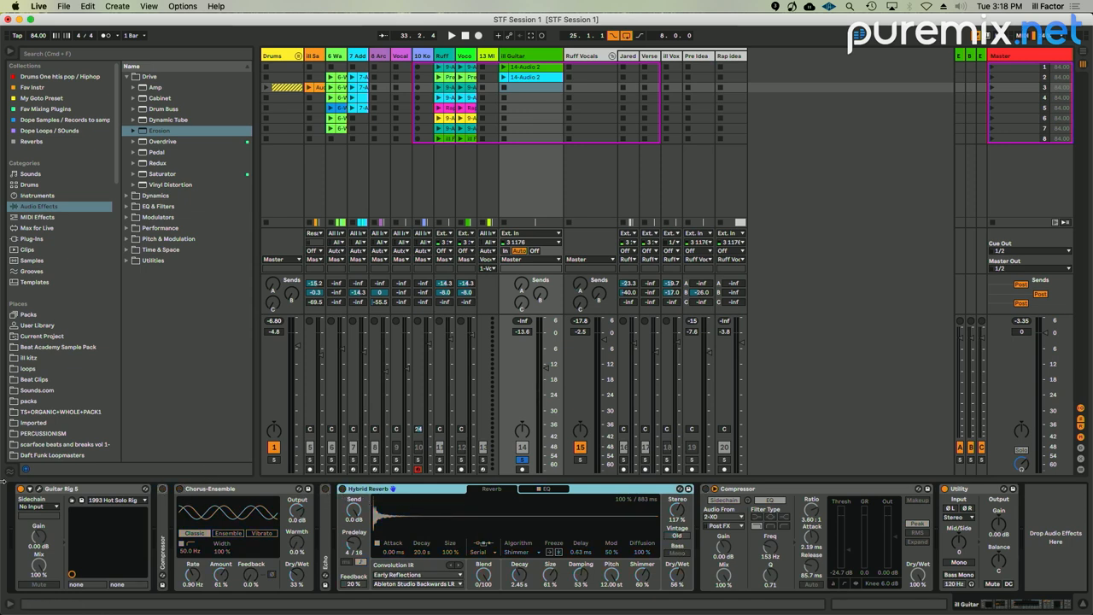
left_click(525, 67)
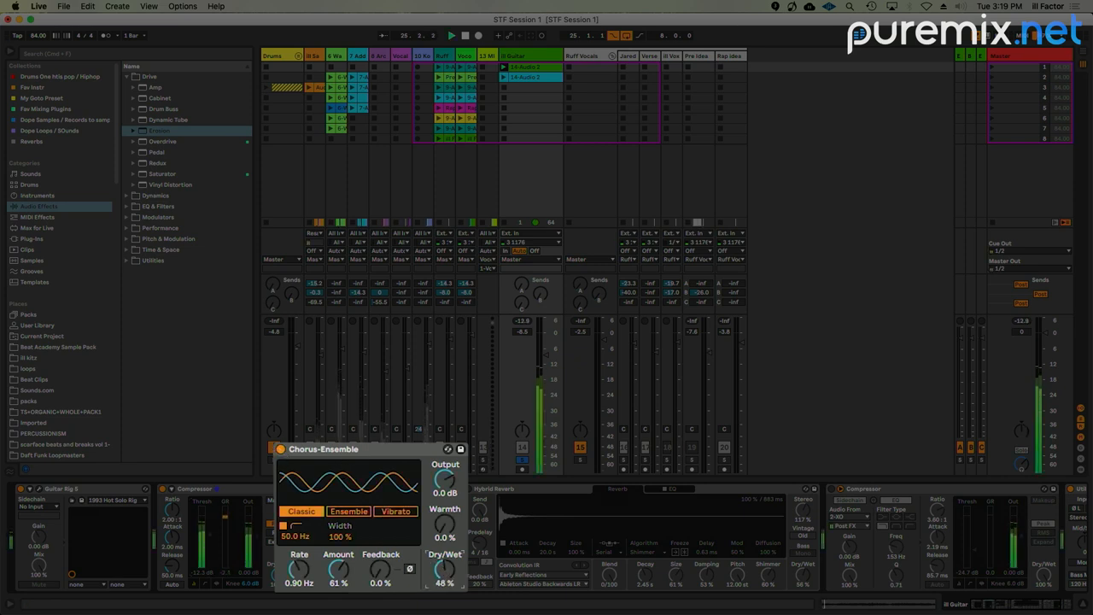
left_click_drag(444, 568, 444, 577)
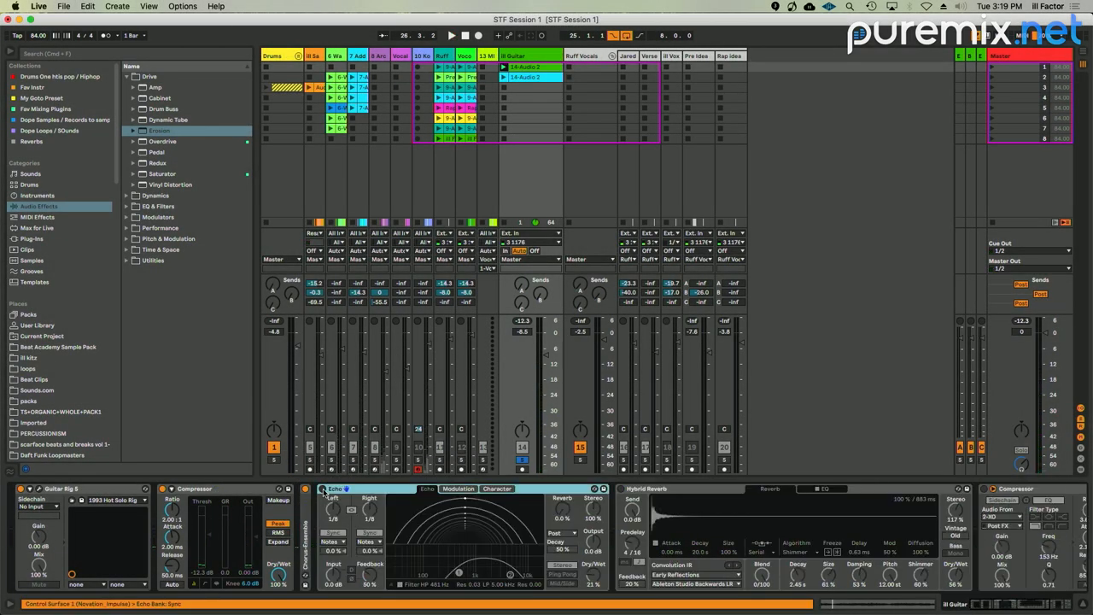
Move the Echo's high-pass filter cutoff to around 350 Hz with slight resonance
left_click(322, 488)
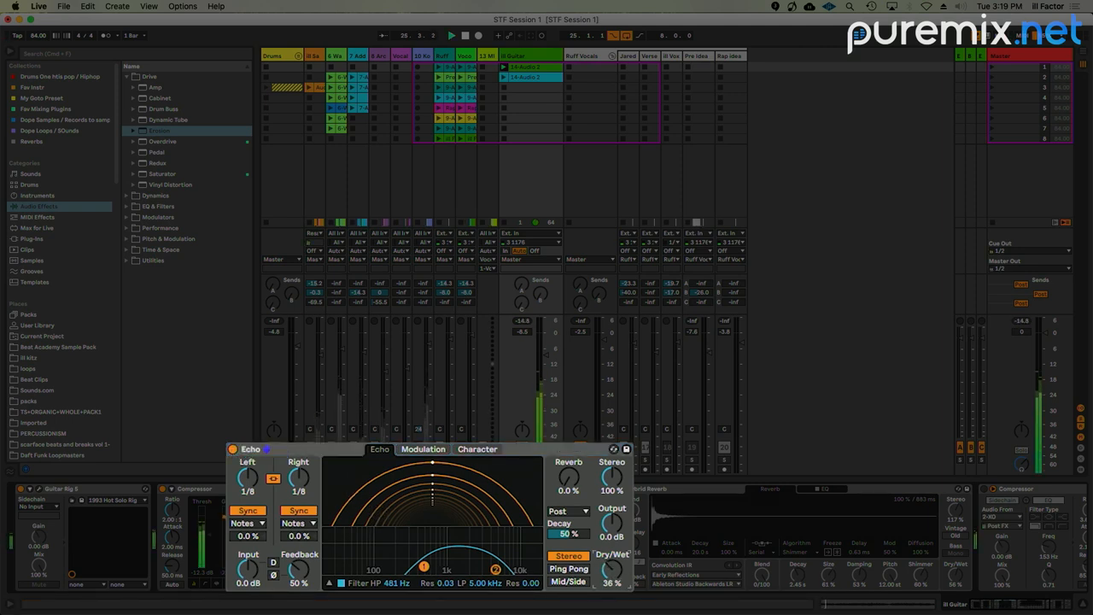
left_click_drag(610, 568, 611, 580)
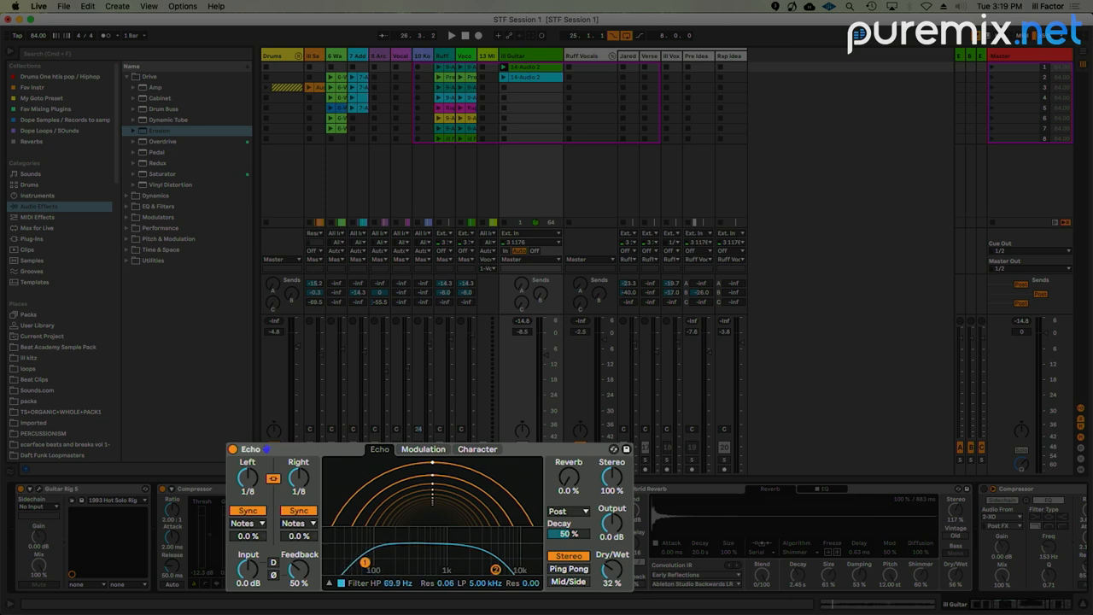
left_click_drag(372, 568, 423, 559)
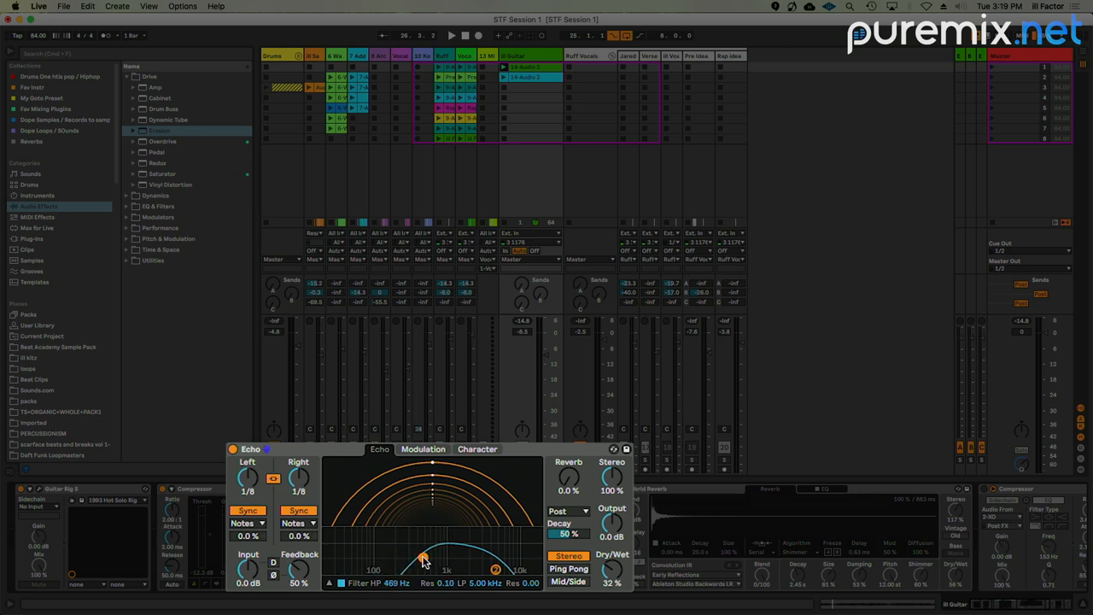
left_click_drag(422, 562, 427, 555)
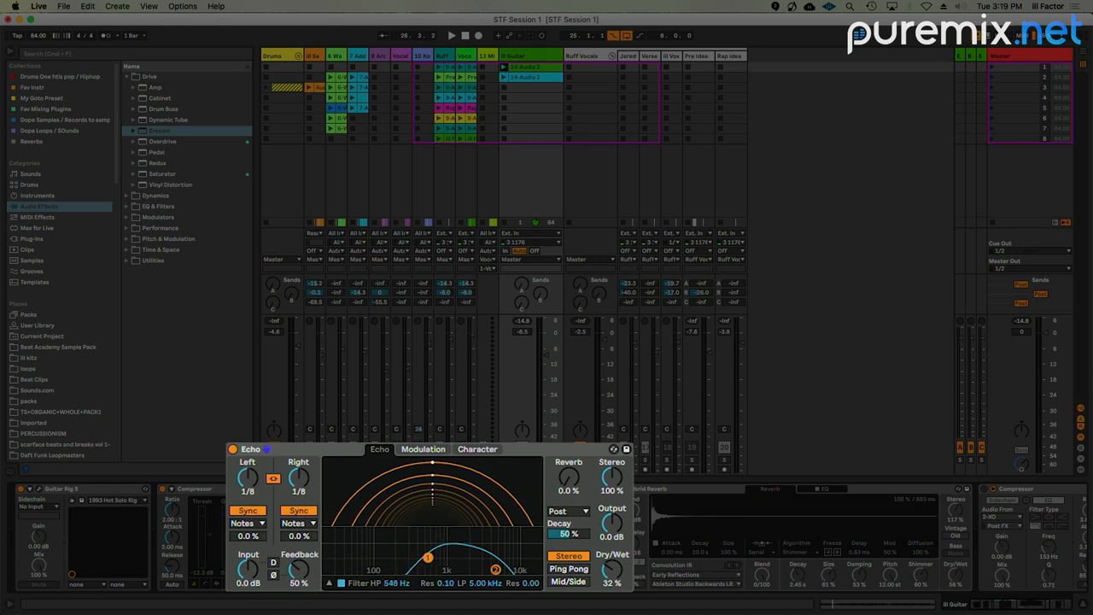
left_click_drag(436, 547, 414, 559)
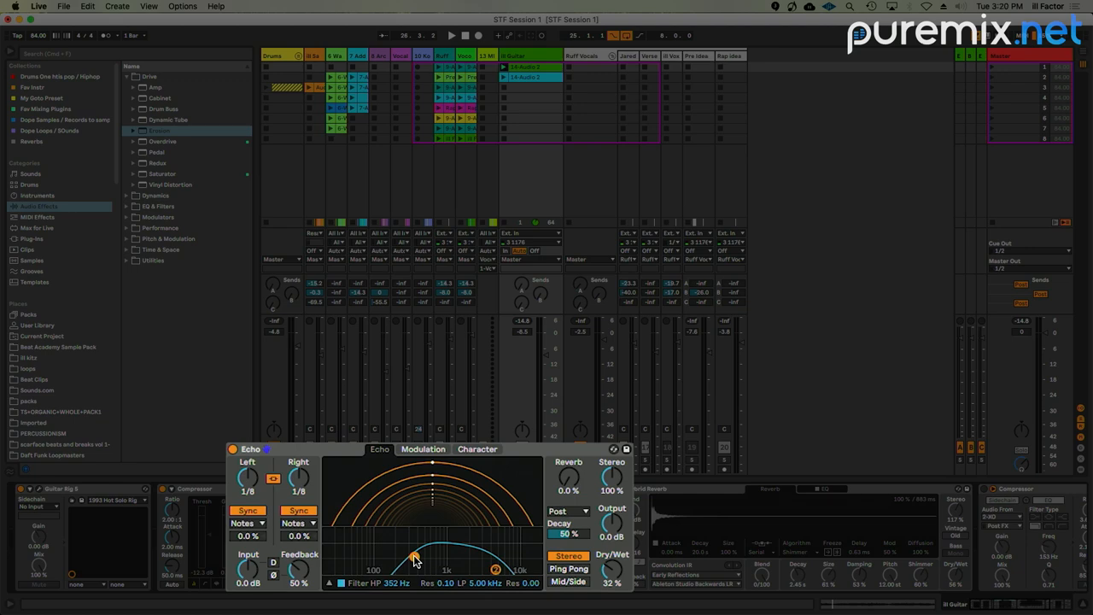
left_click_drag(414, 562, 444, 555)
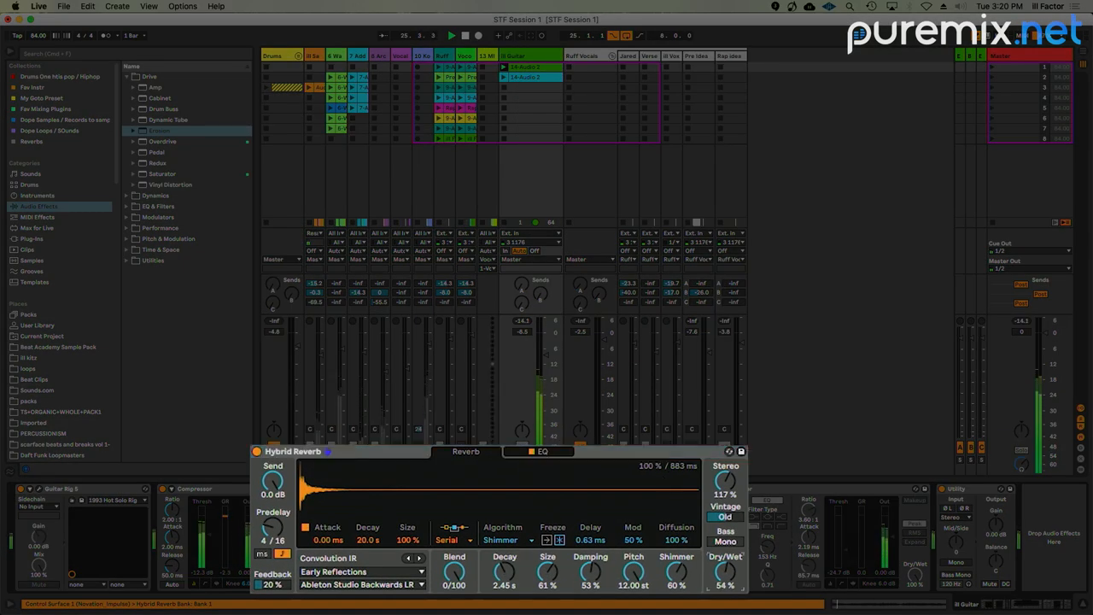
Set the Hybrid Reverb Blend to 8/92 and Dry/Wet to 56%
left_click_drag(726, 572, 726, 580)
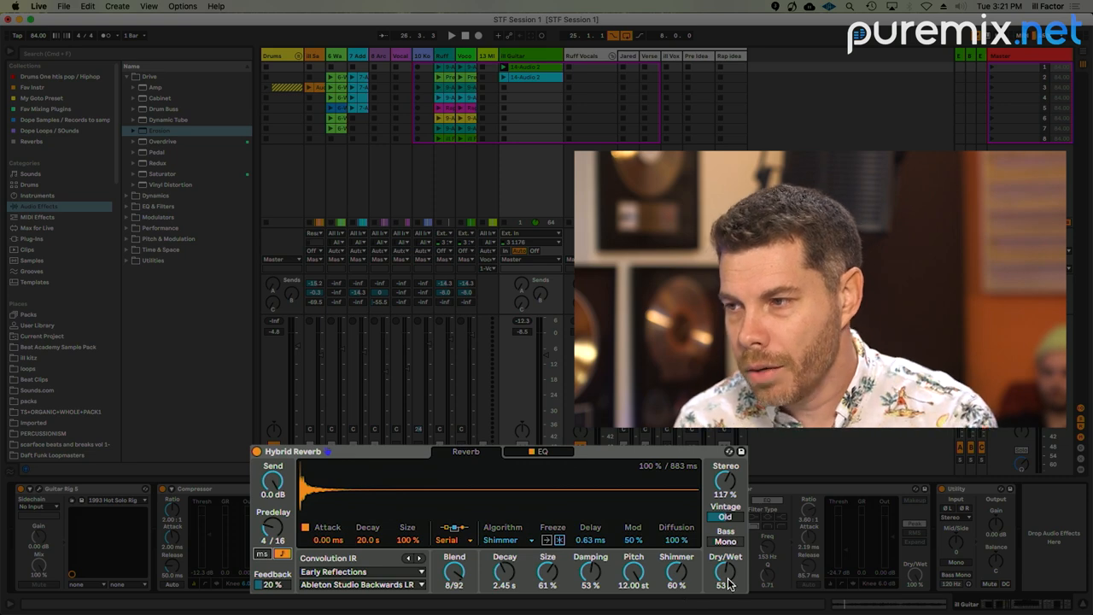
left_click_drag(725, 572, 725, 555)
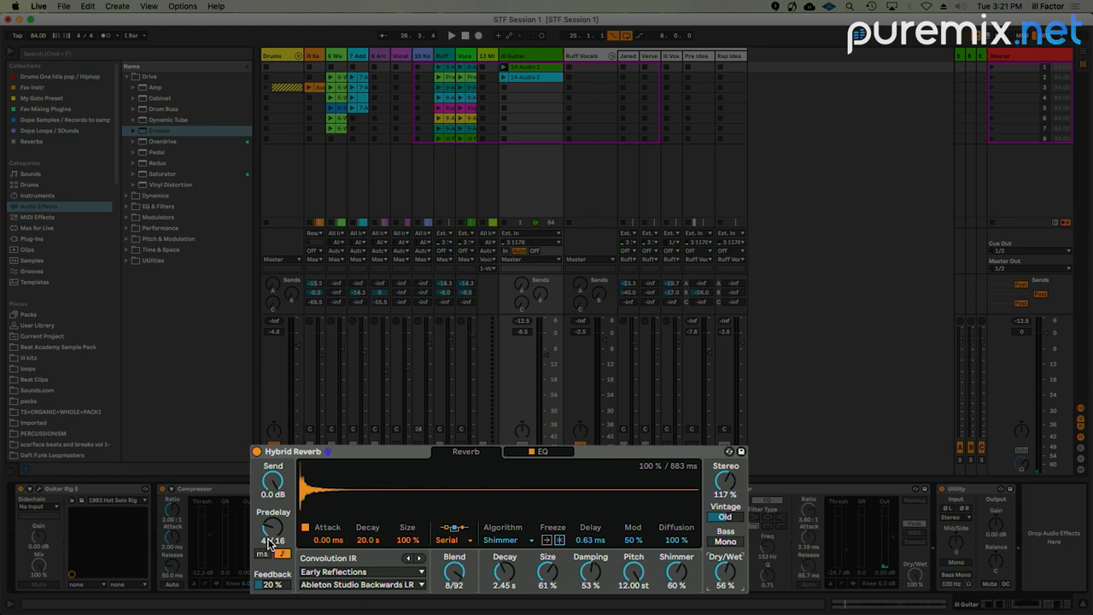
Enable the Compressor's sidechain and open its Audio From source list
left_click(539, 451)
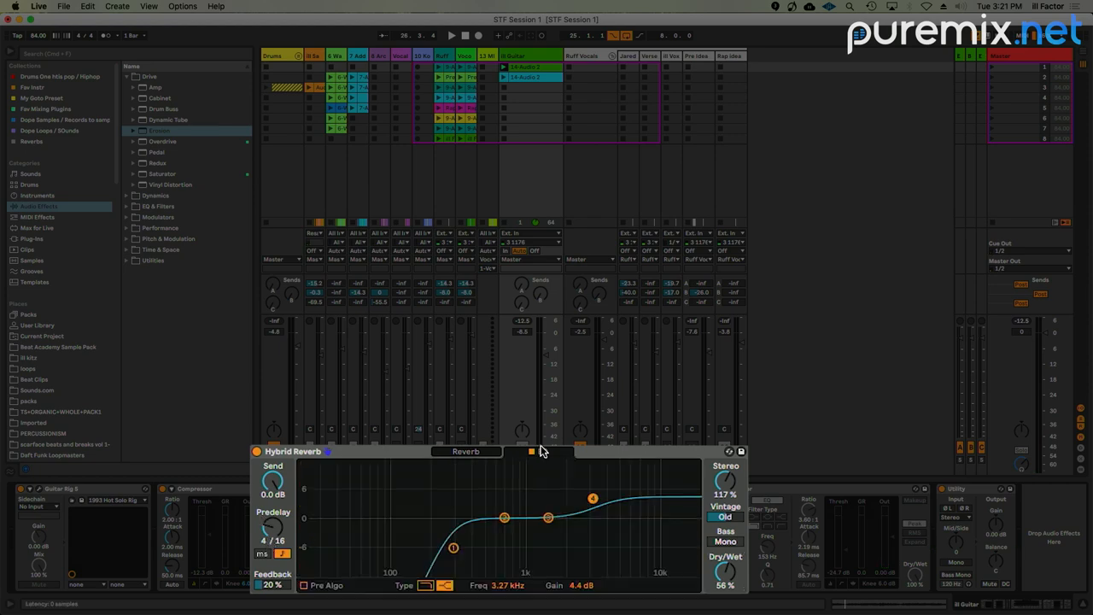
left_click_drag(453, 547, 457, 548)
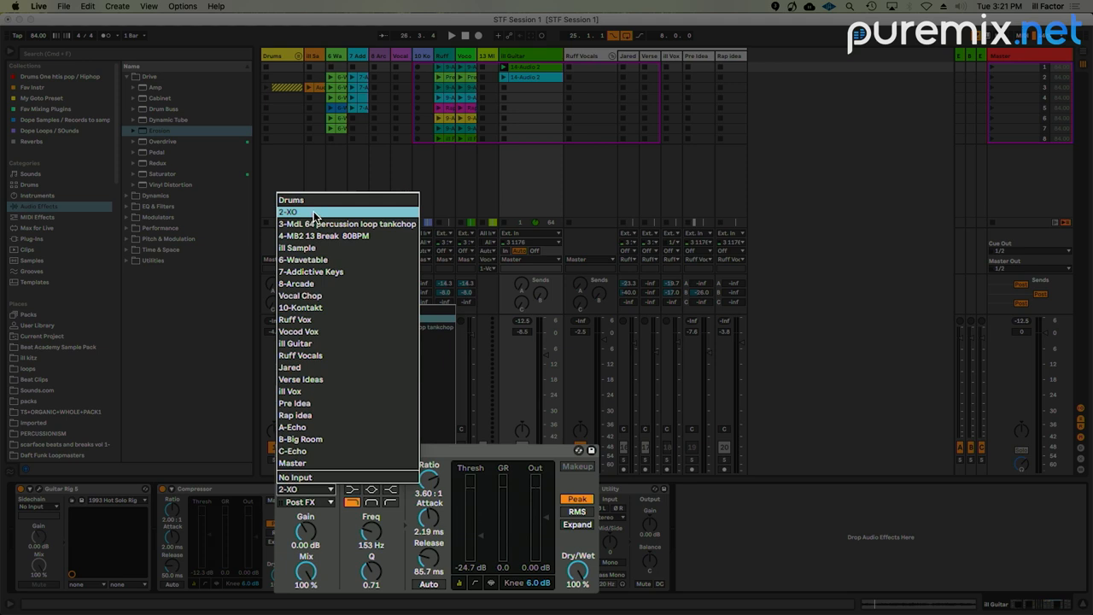
Key the Compressor from 2-XO and lower the sidechain EQ frequency to 145 Hz
left_click(288, 212)
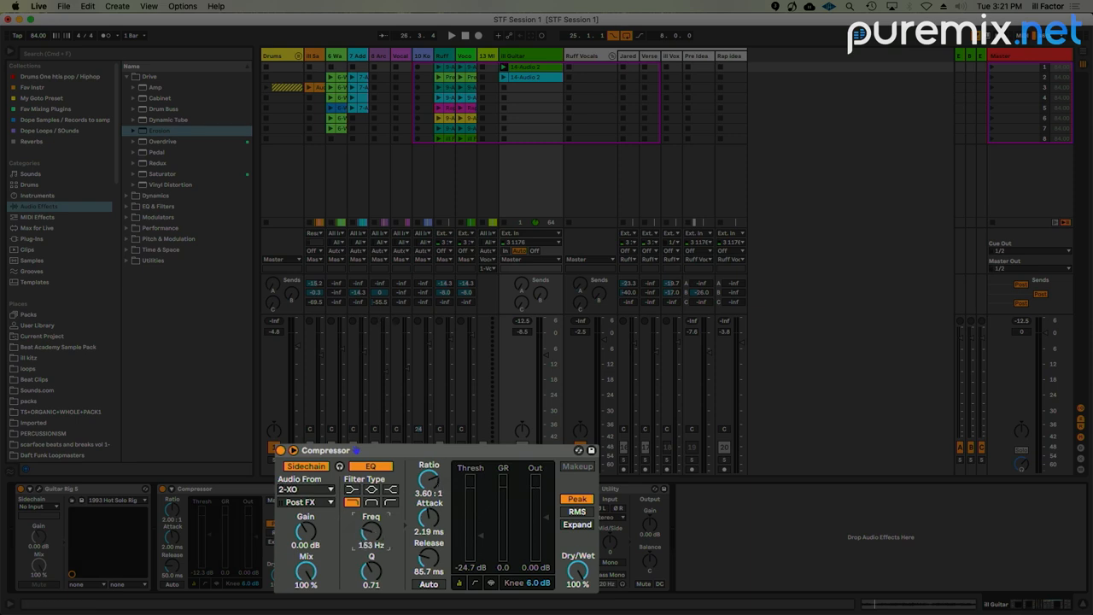
left_click_drag(365, 534, 362, 544)
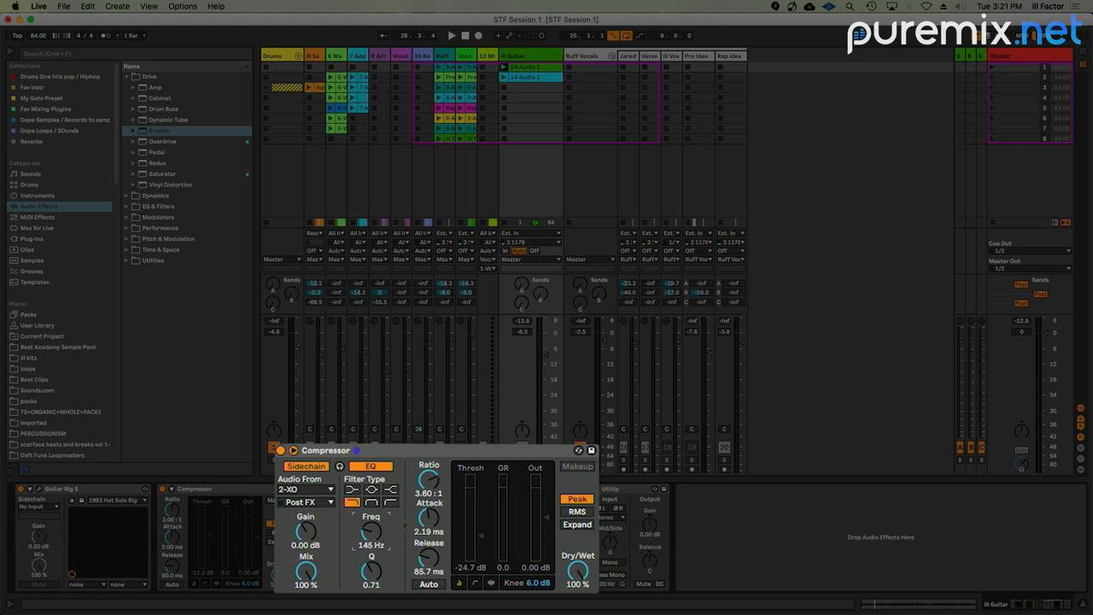
mouse_move(374, 534)
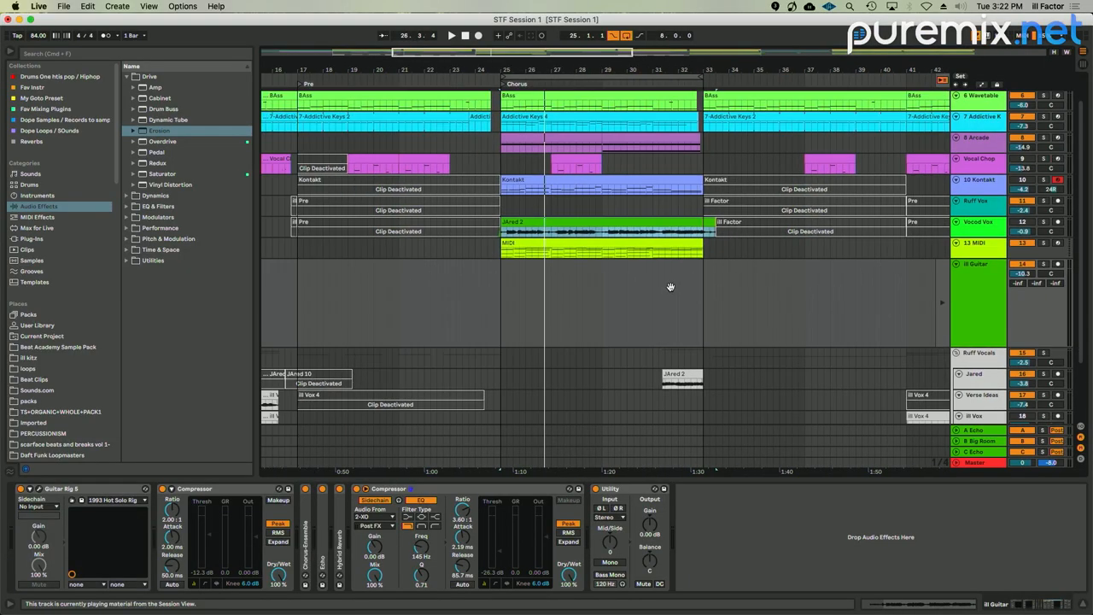
scroll("right", 3)
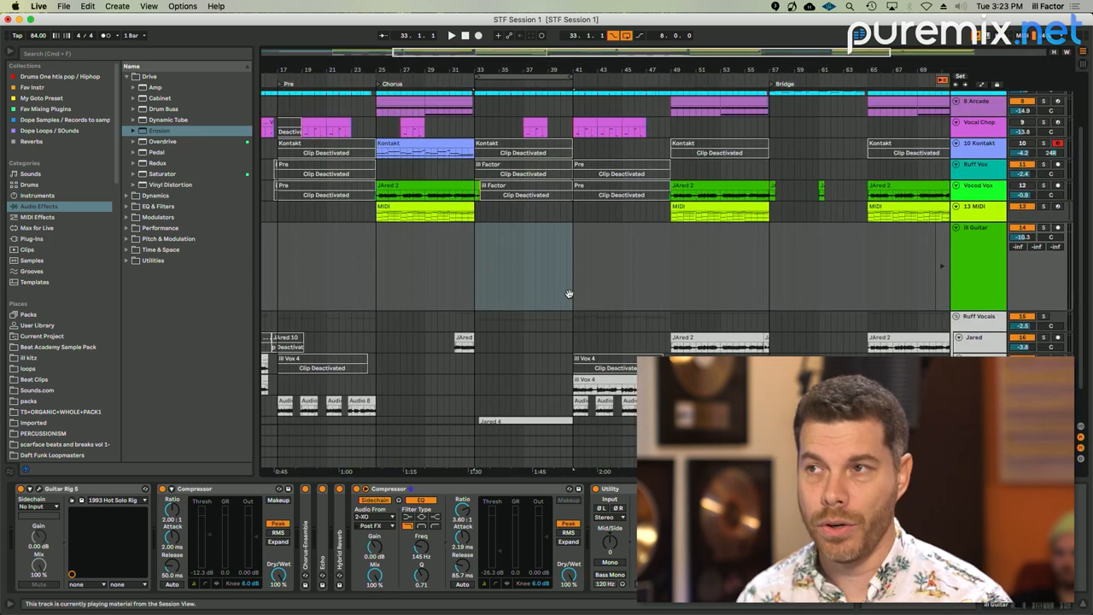
scroll("up", 3)
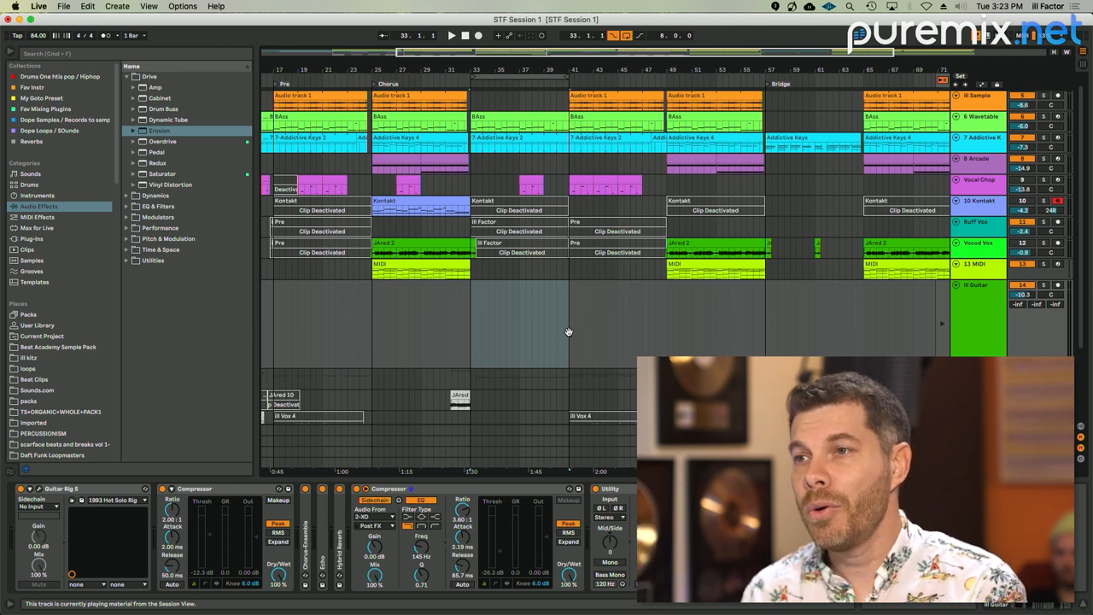
mouse_move(620, 315)
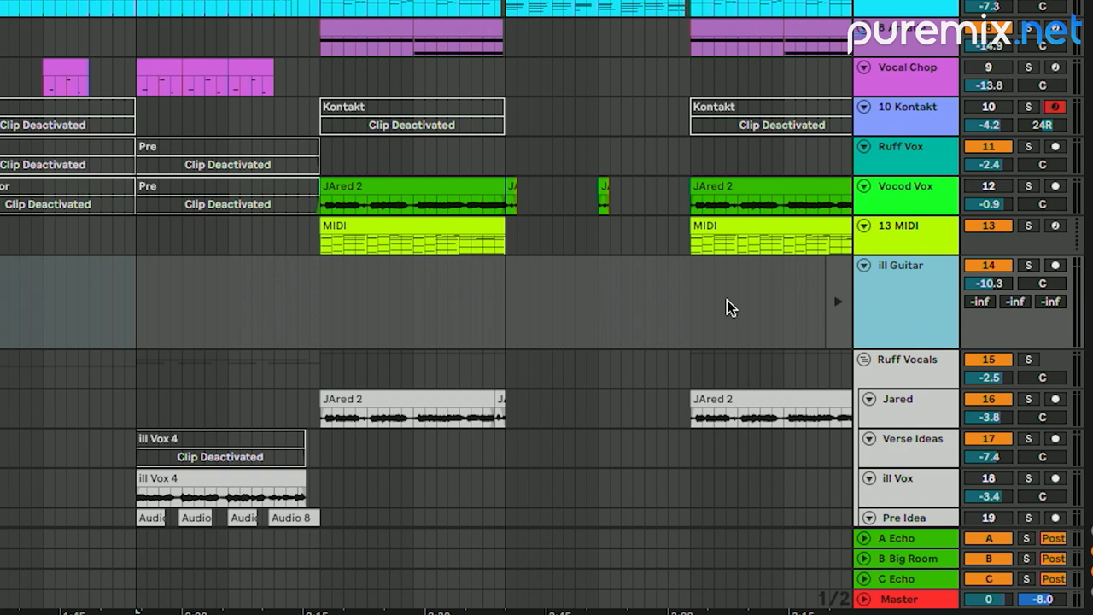
mouse_move(785, 100)
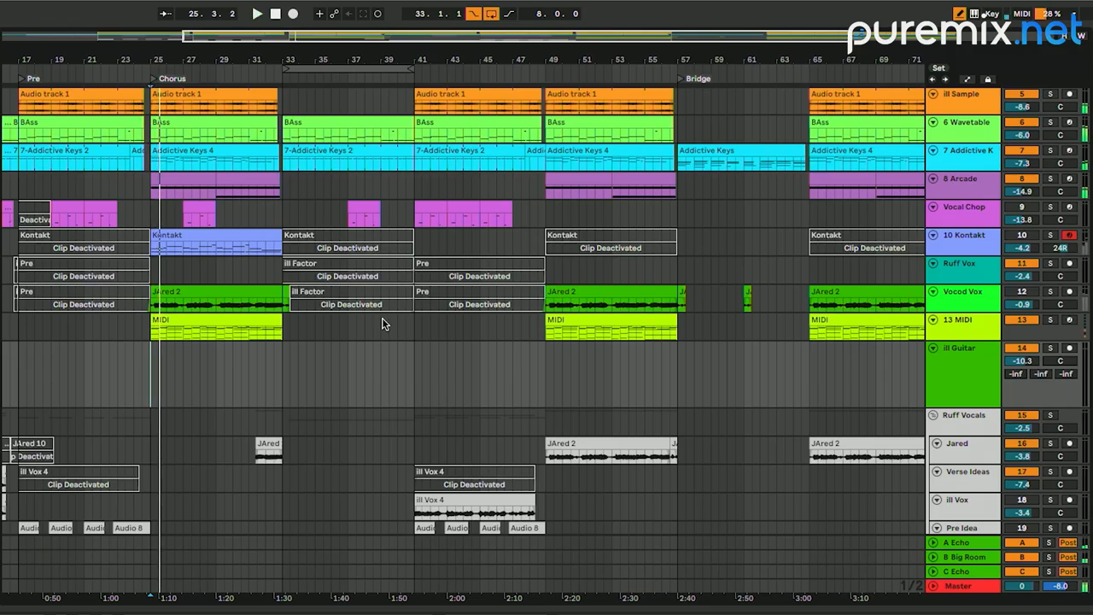
Paste the 14-Audio 2 clip onto the ill Guitar track at bar 25
key("tab")
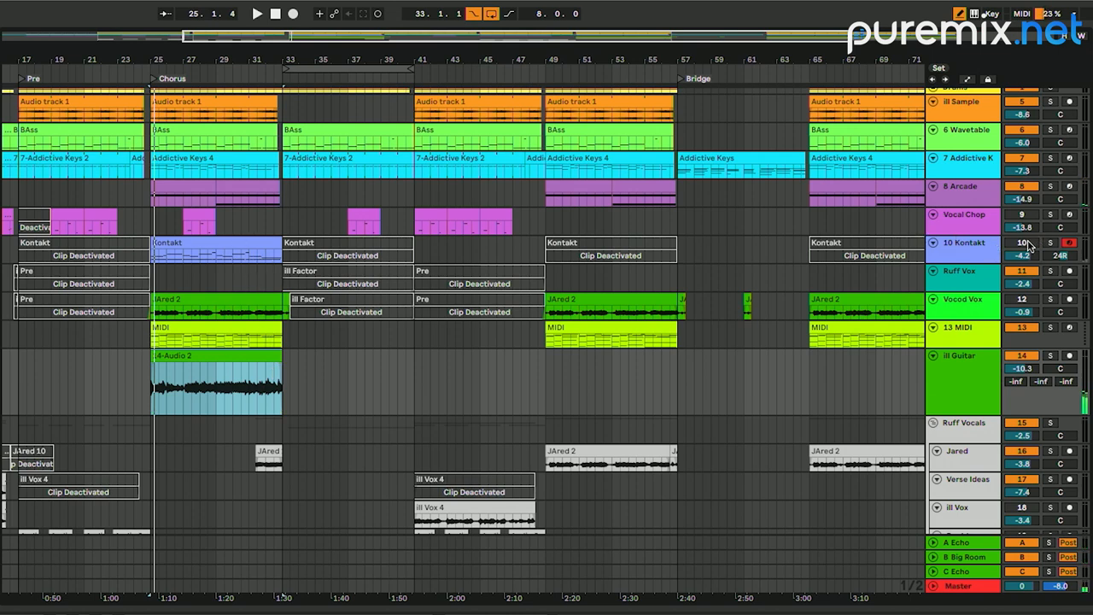
left_click(1049, 242)
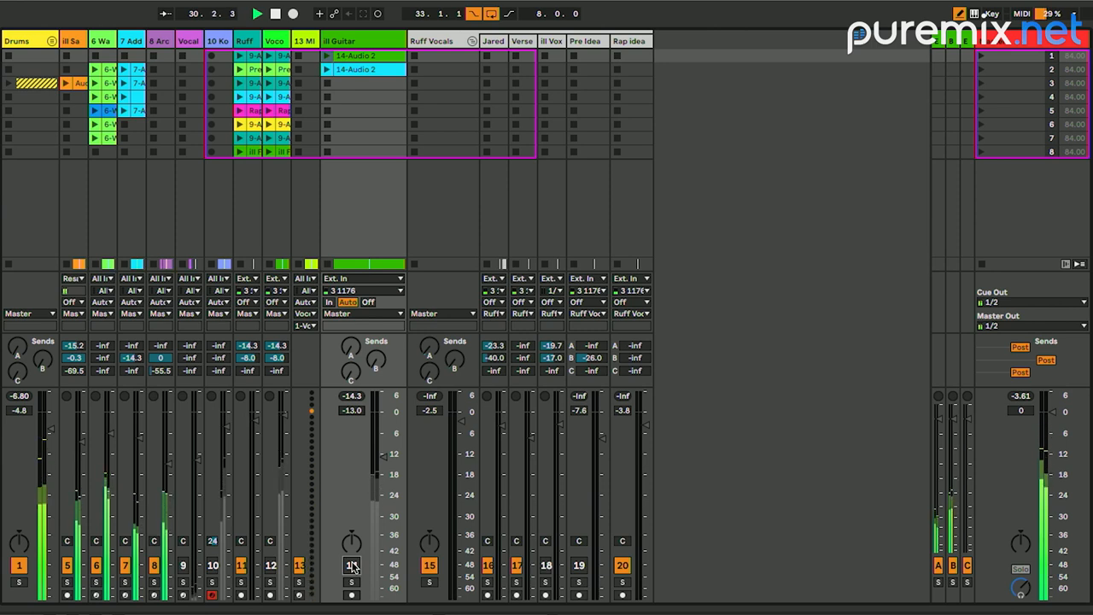
Turn on the ill Guitar Track Activator in the Session mixer
left_click(257, 12)
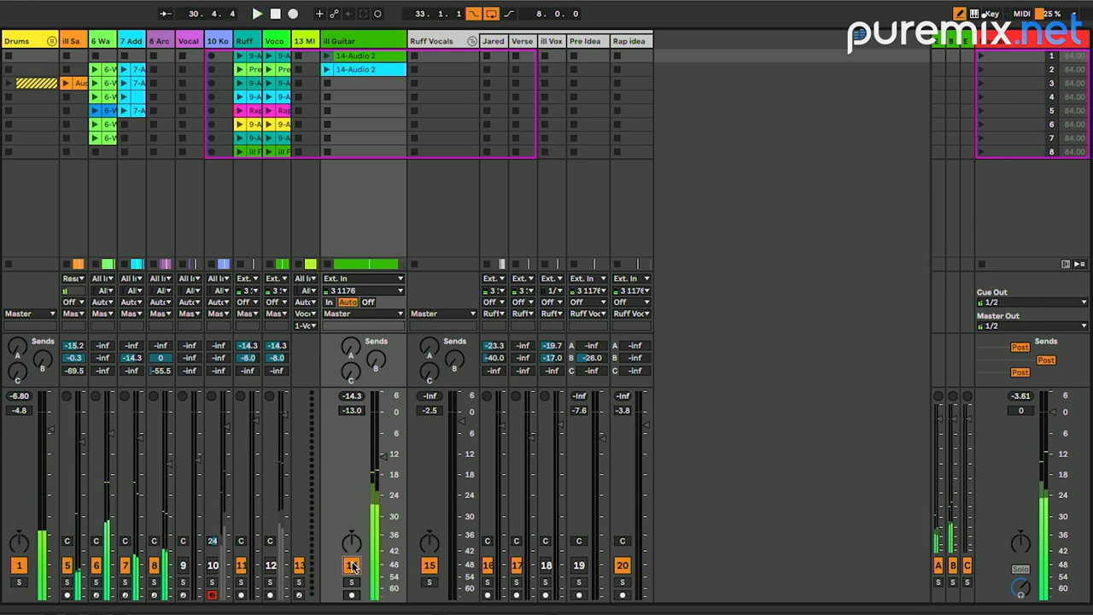